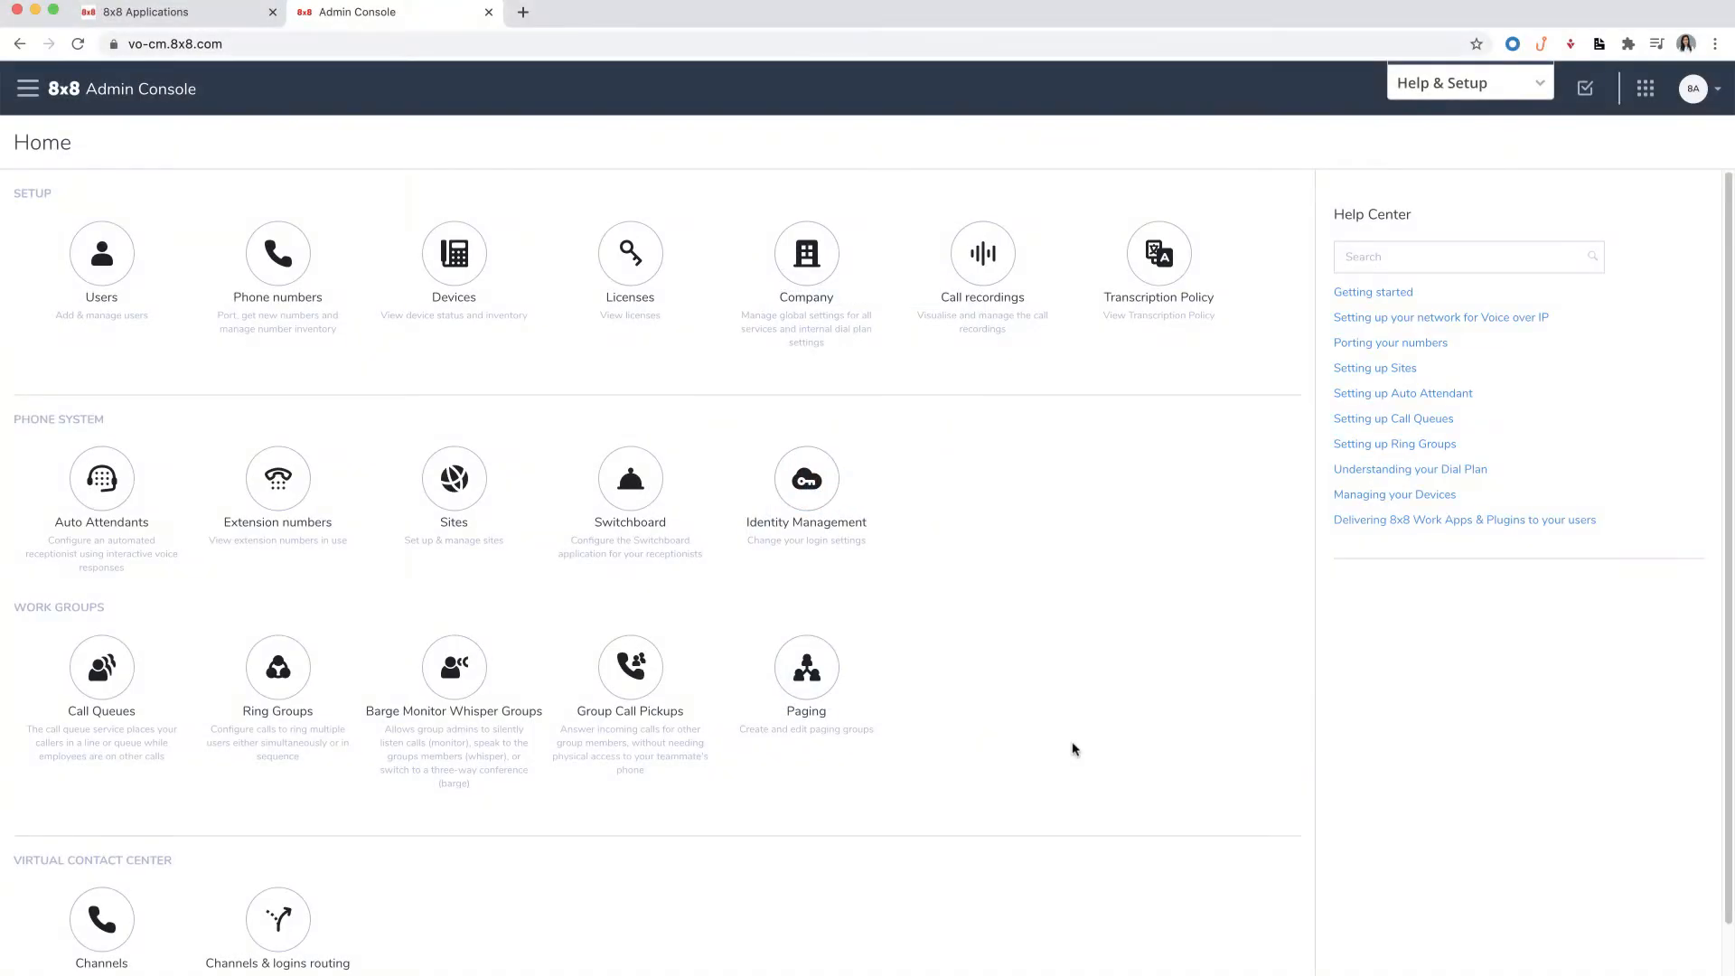
Go to the Phone numbers page listing the account's 21 numbers
{"action": "left_click", "coordinate": [279, 252]}
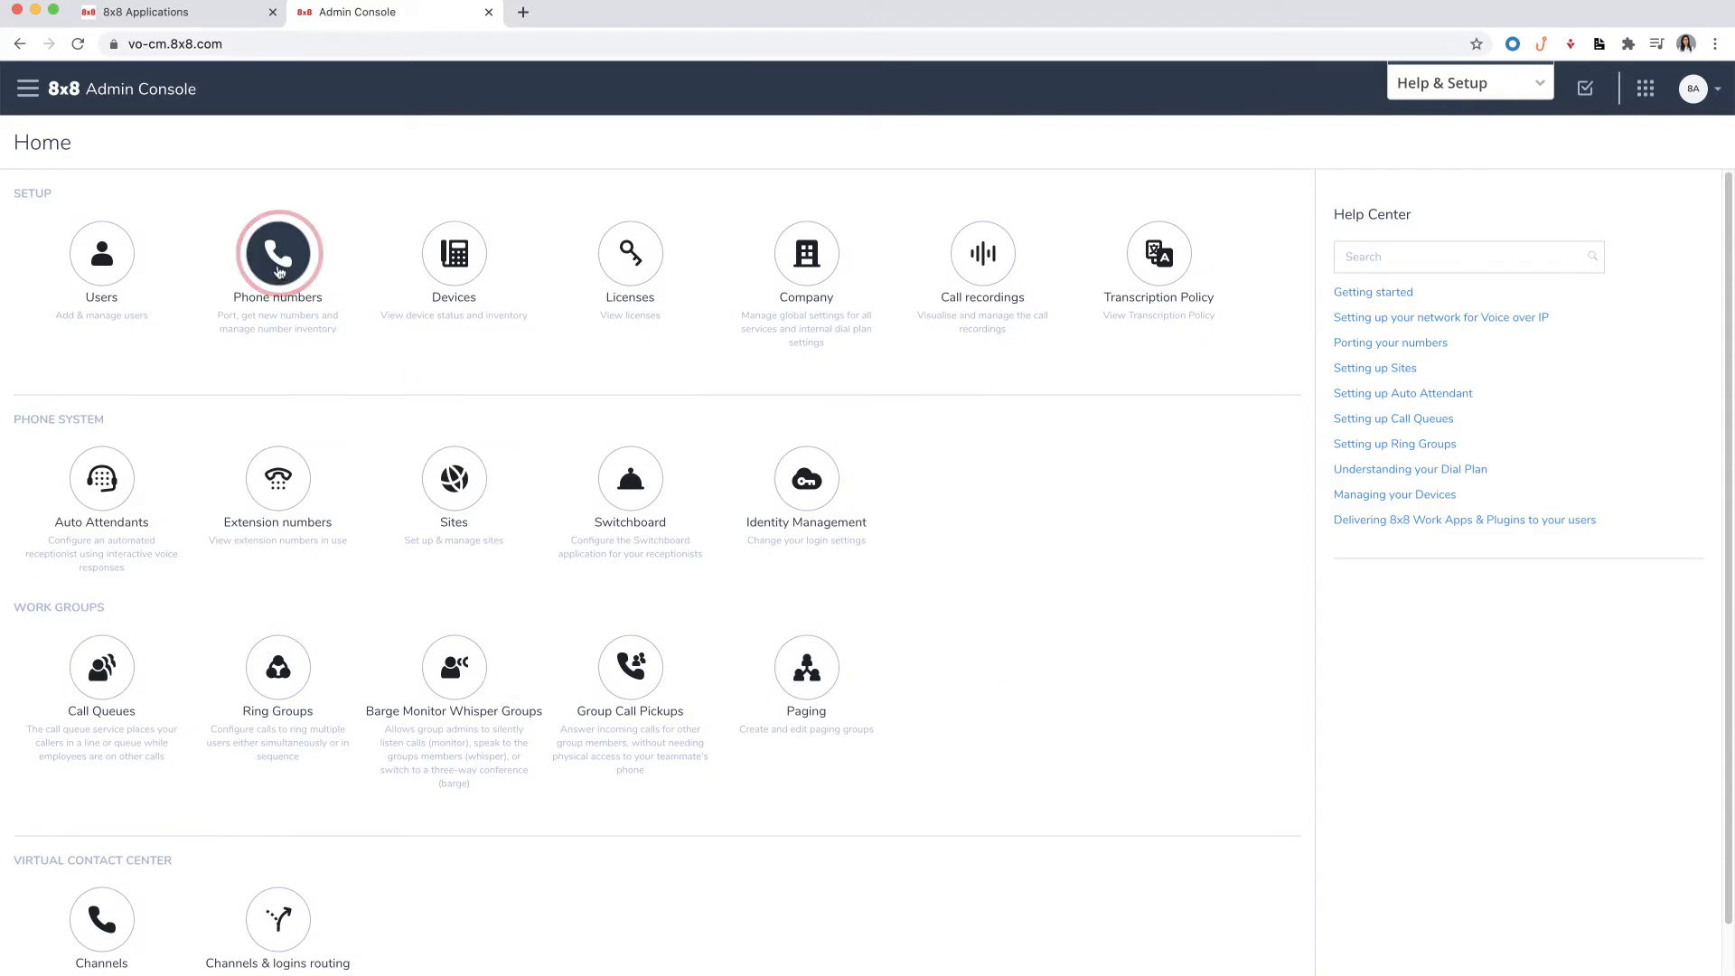
{"action": "left_click", "coordinate": [278, 249]}
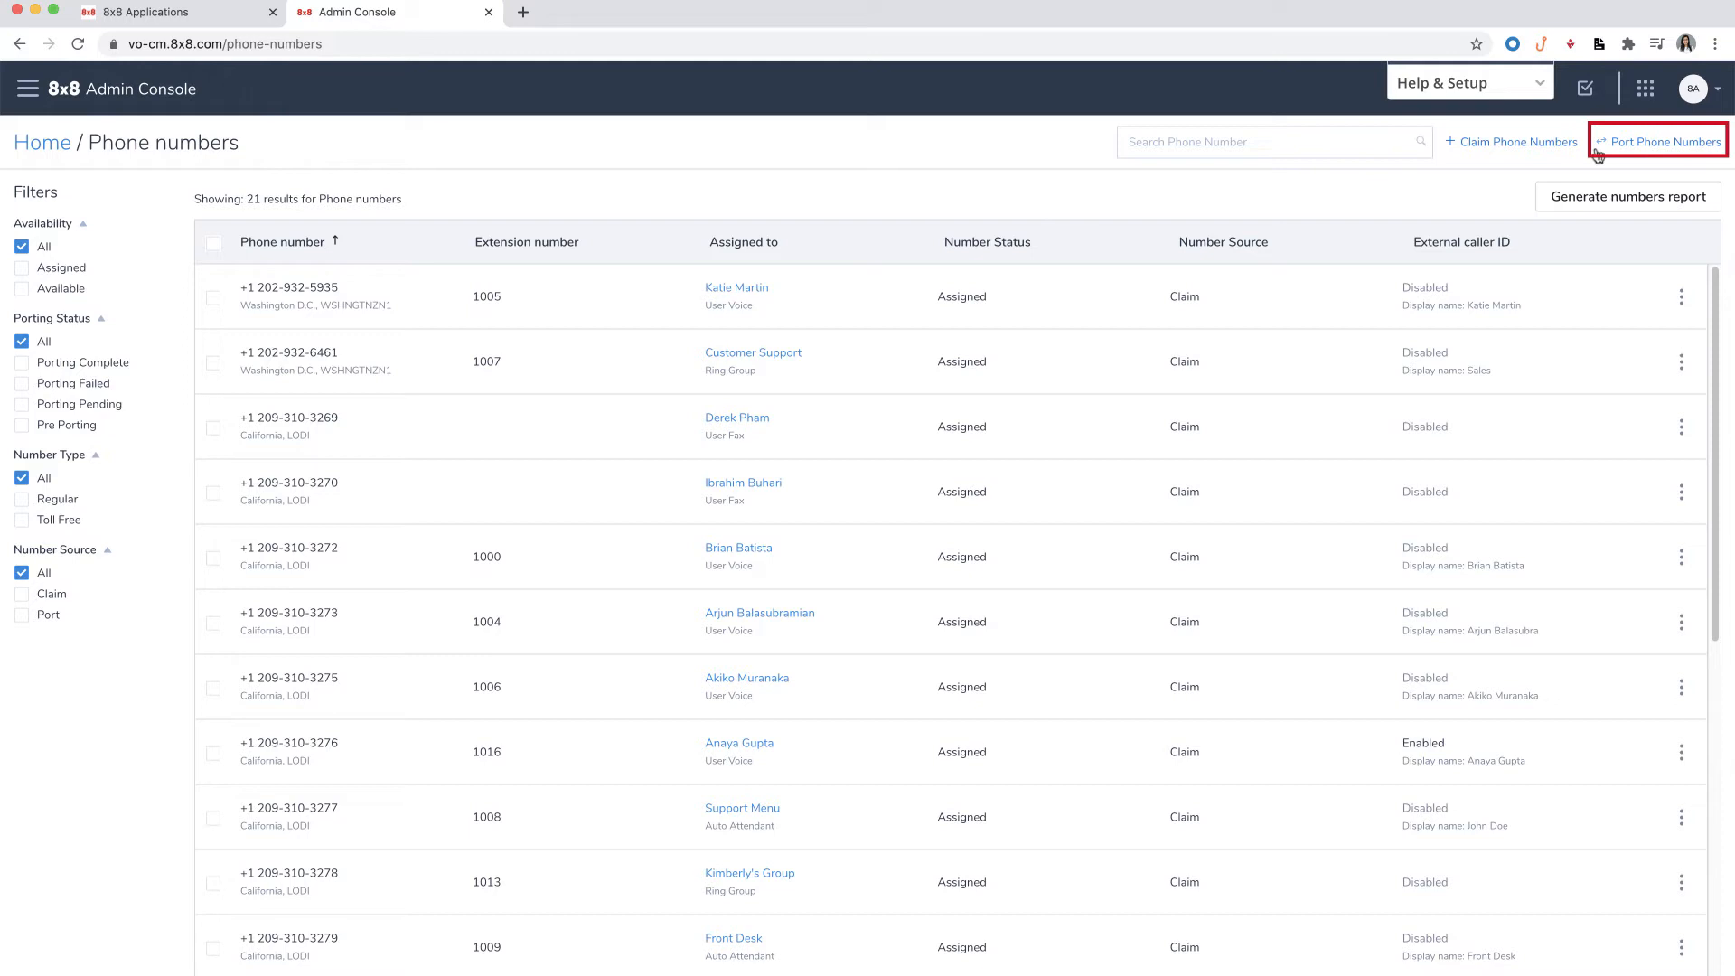
Start a Port Phone Numbers request and continue past the pre-check to Basic information
{"action": "left_click", "coordinate": [1663, 141]}
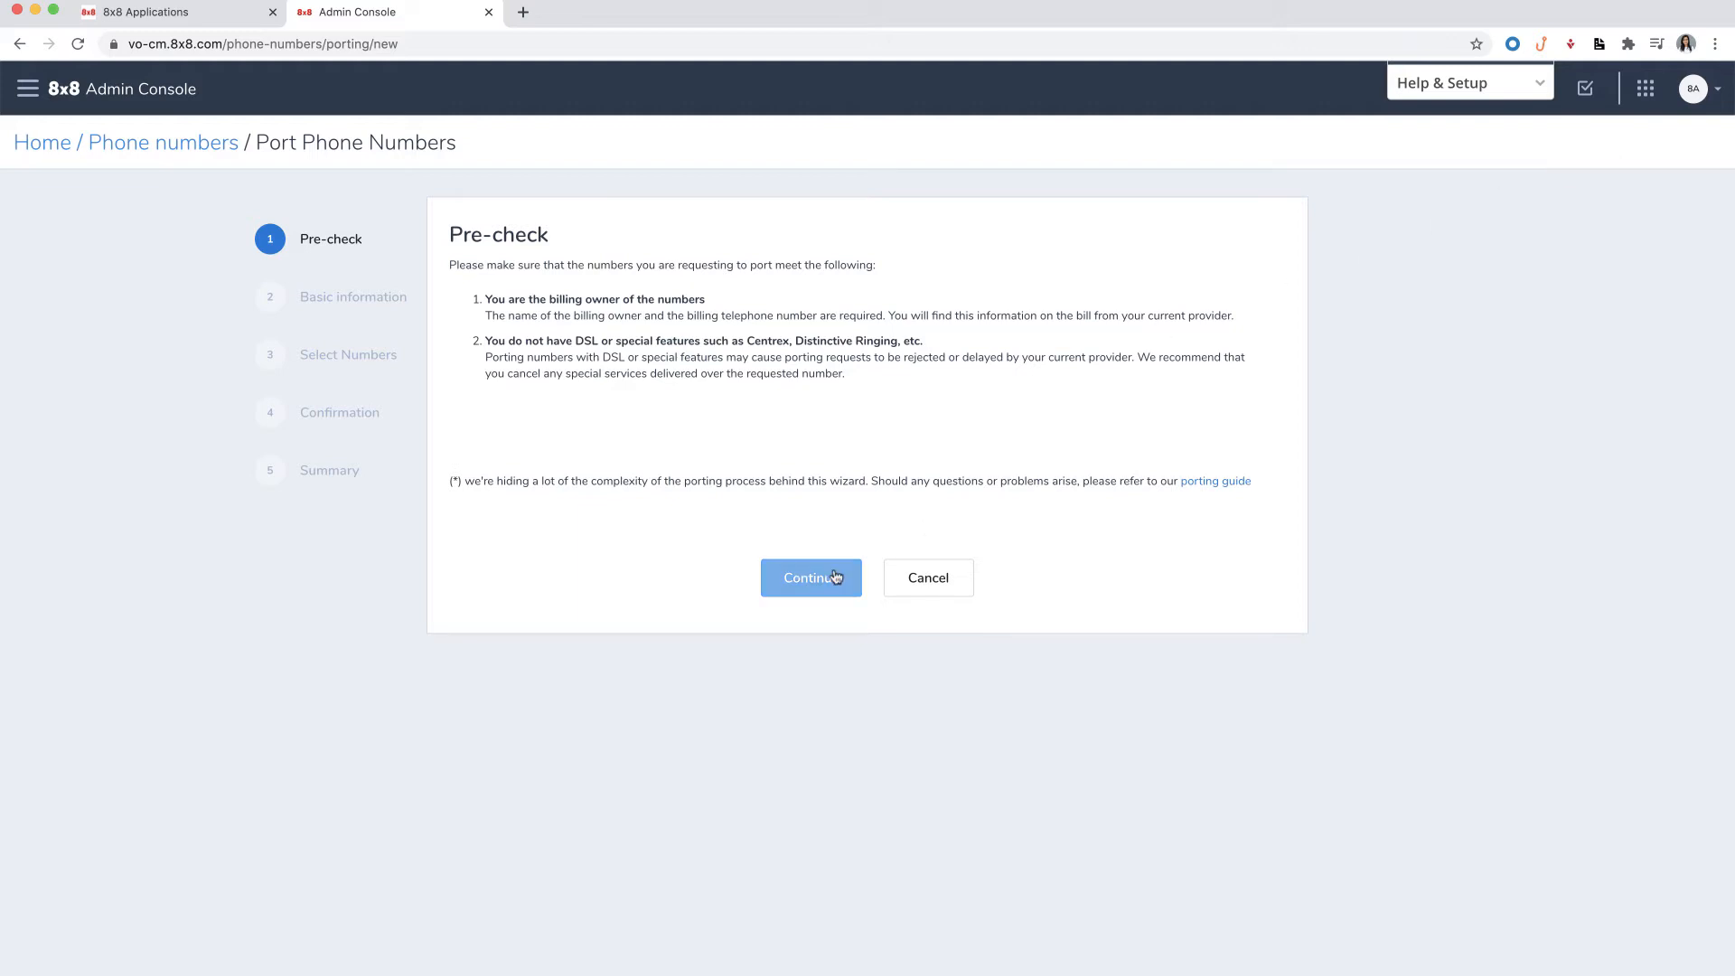
{"action": "left_click", "coordinate": [809, 576]}
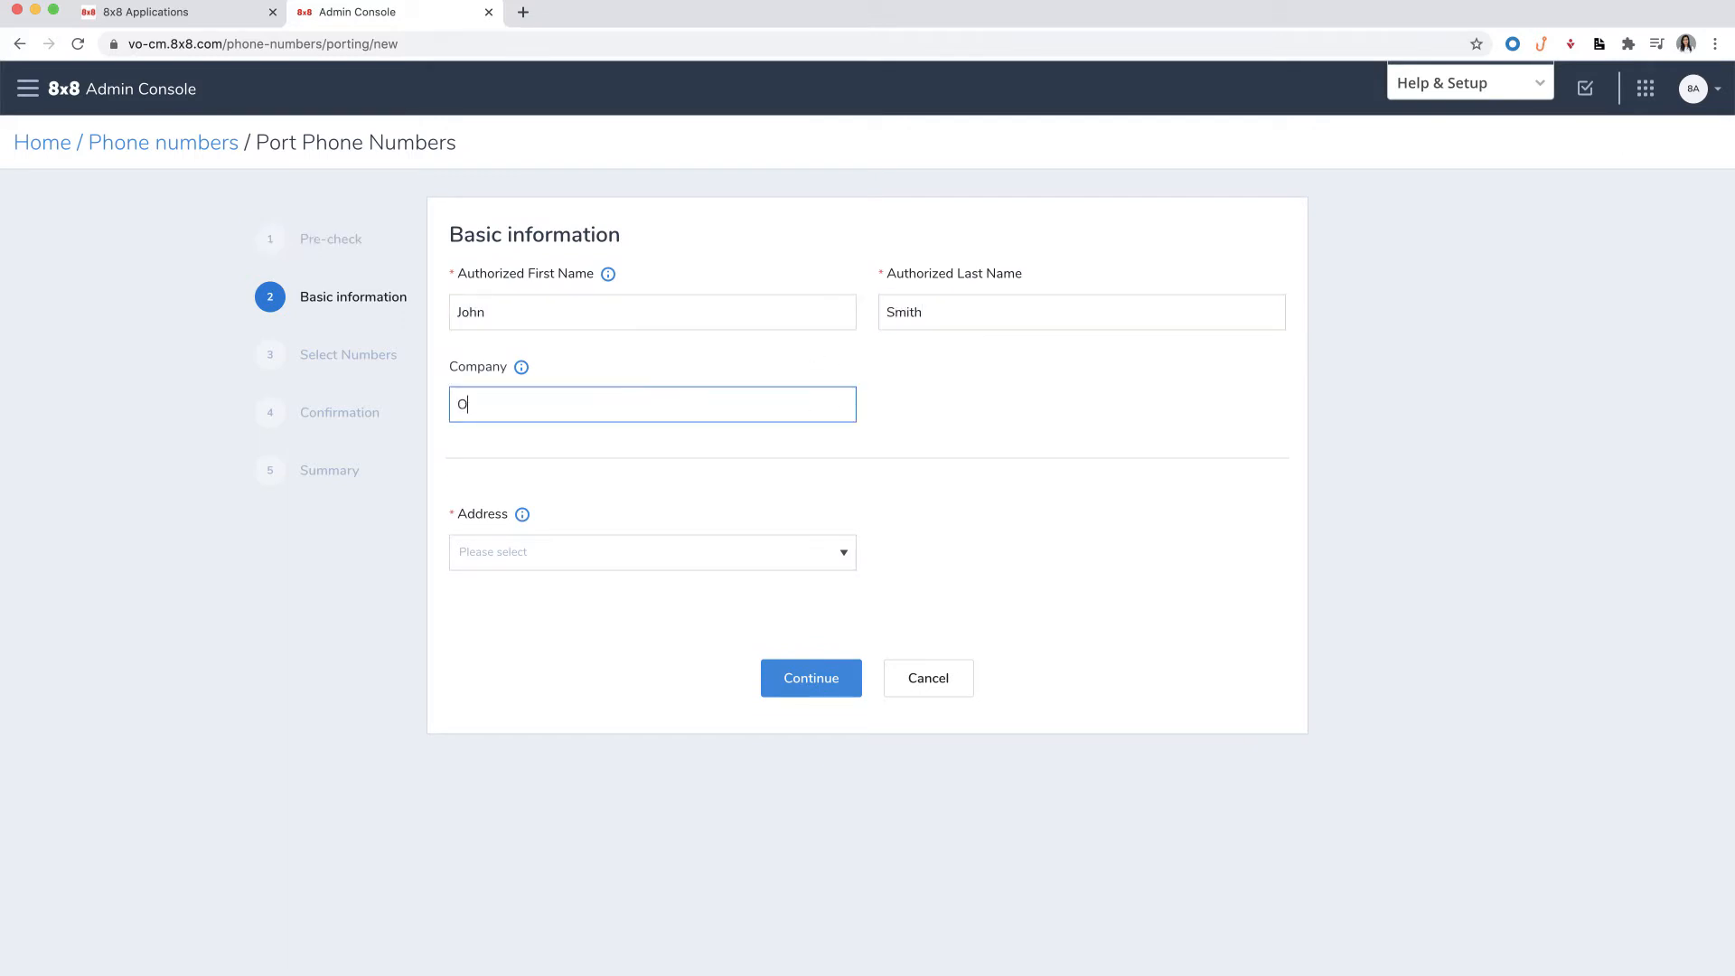
{"action": "left_click", "coordinate": [652, 553]}
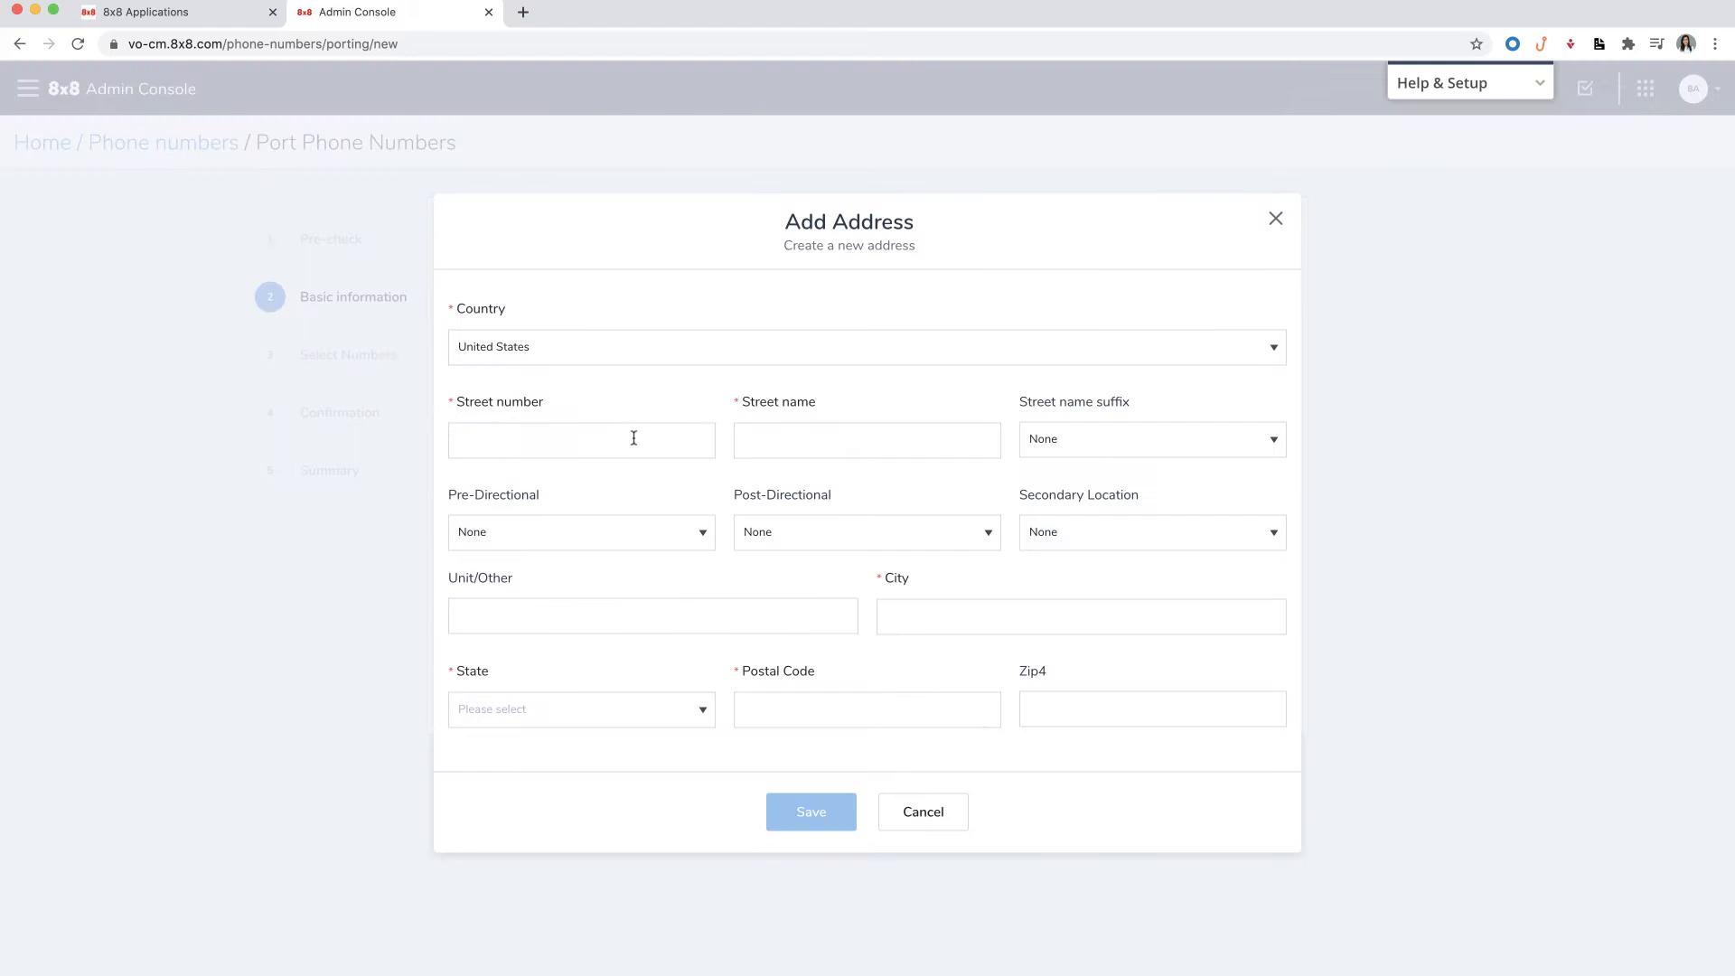
{"action": "type", "text": "94040"}
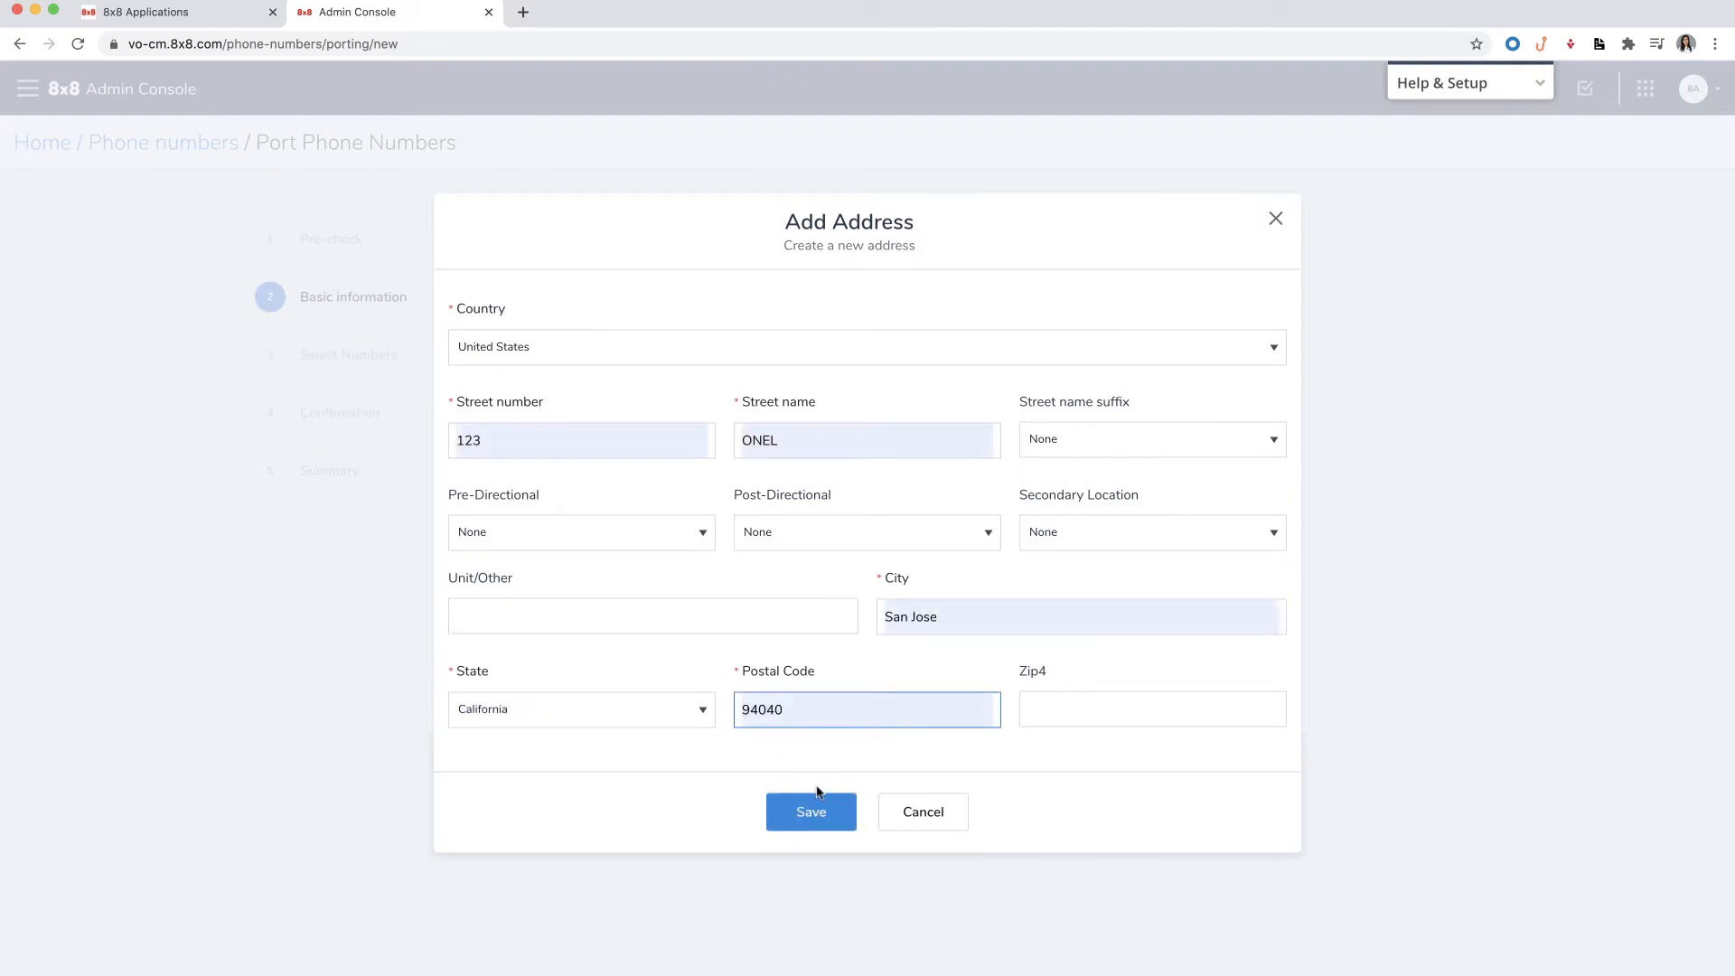
{"action": "left_click", "coordinate": [809, 811]}
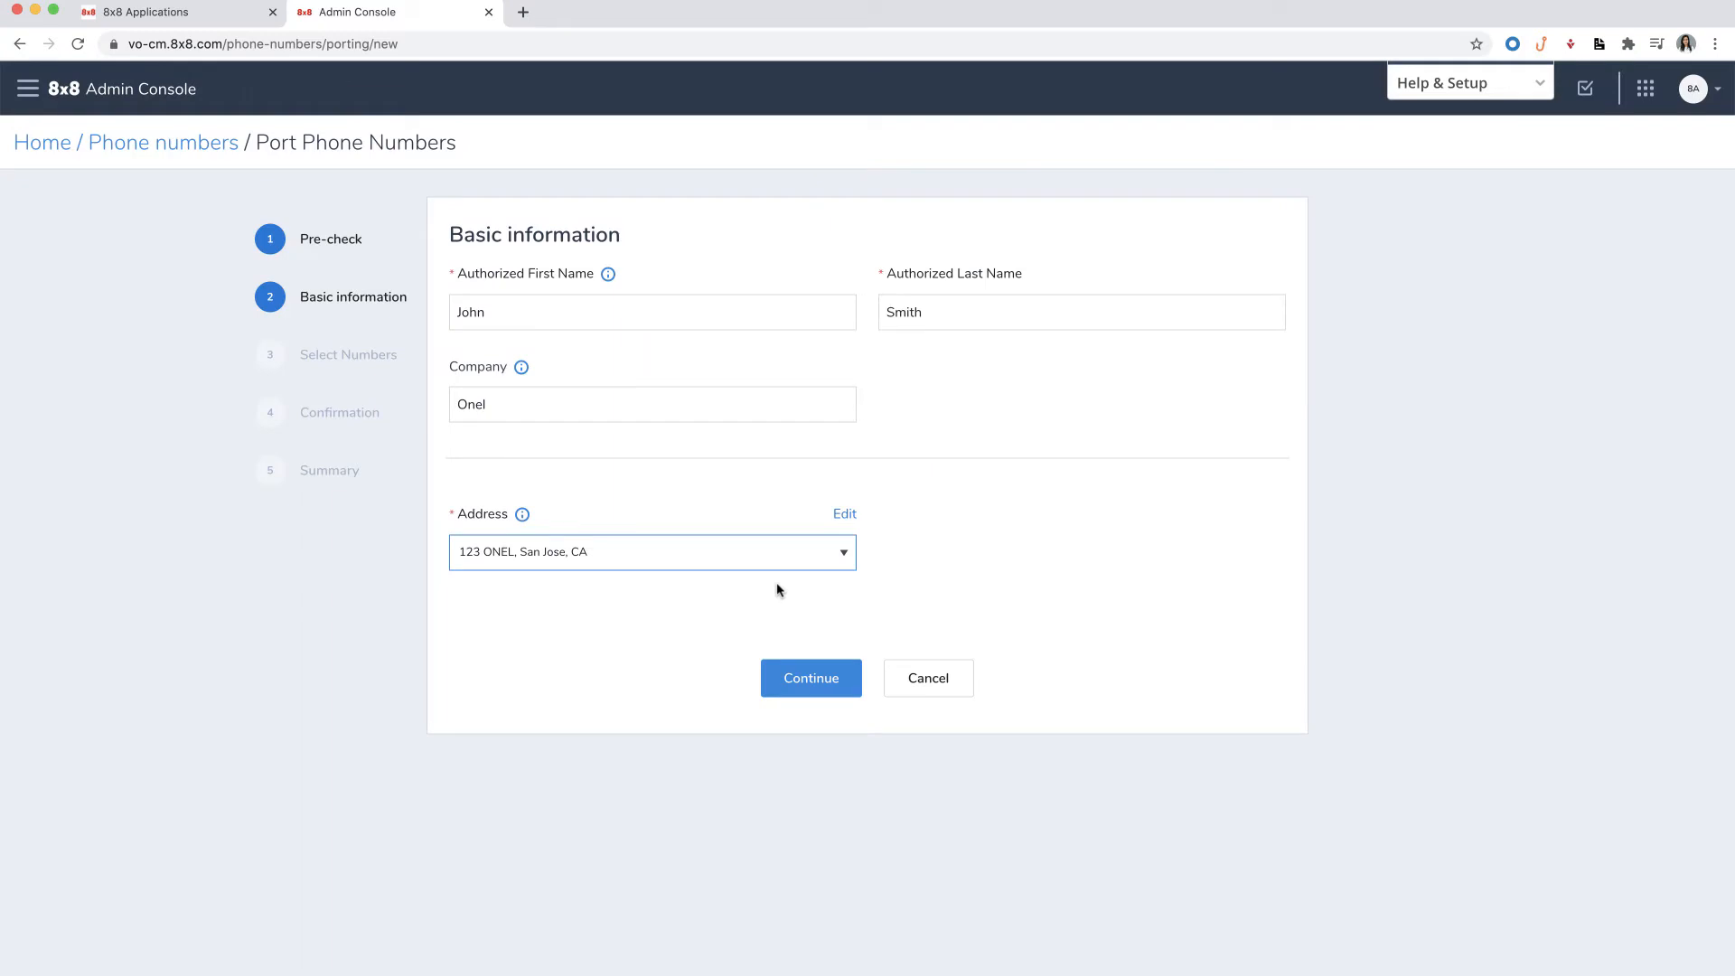
{"action": "left_click", "coordinate": [809, 678]}
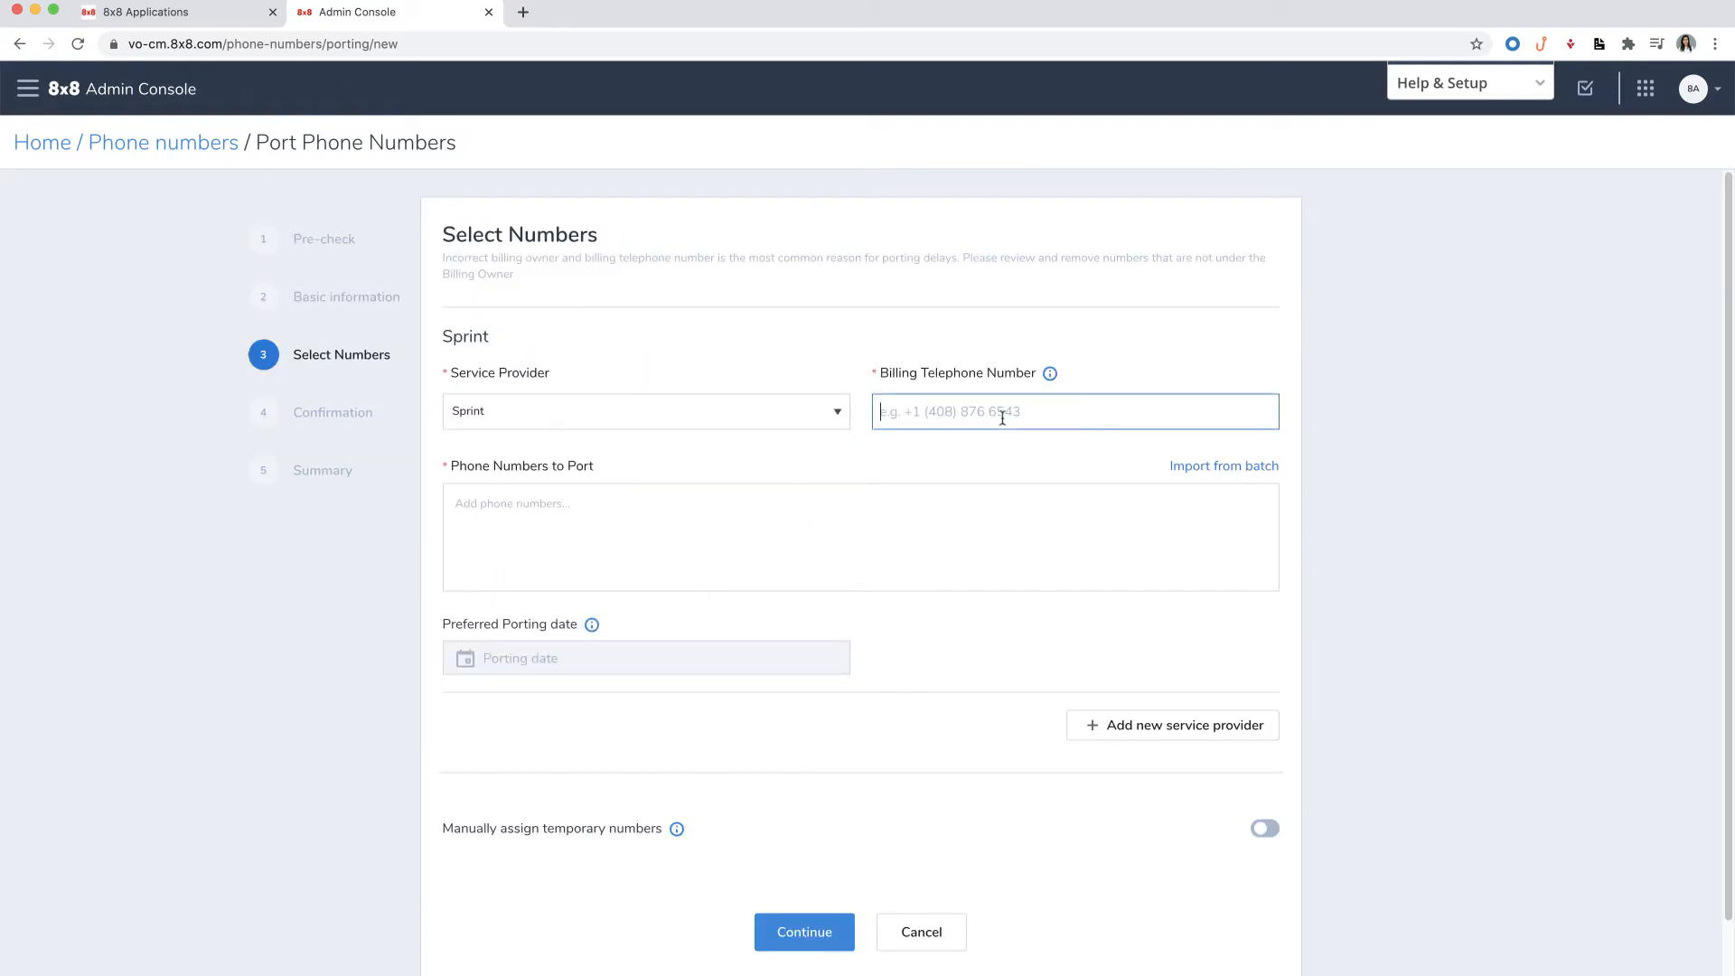
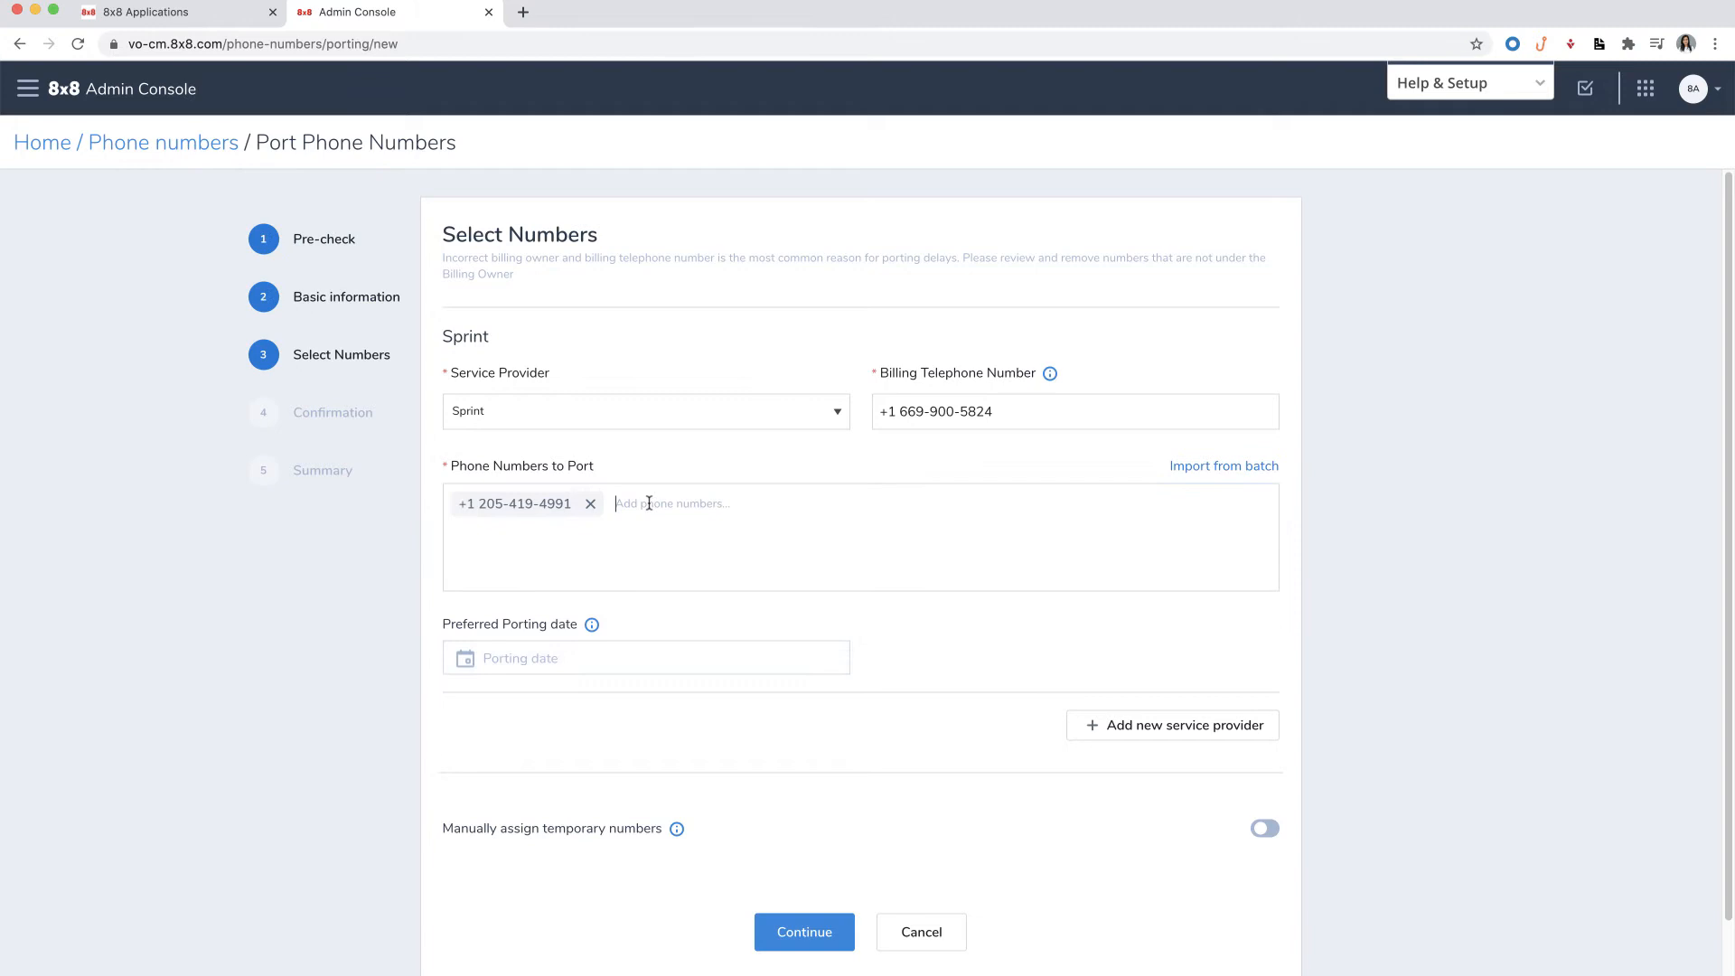
{"action": "left_click", "coordinate": [646, 658]}
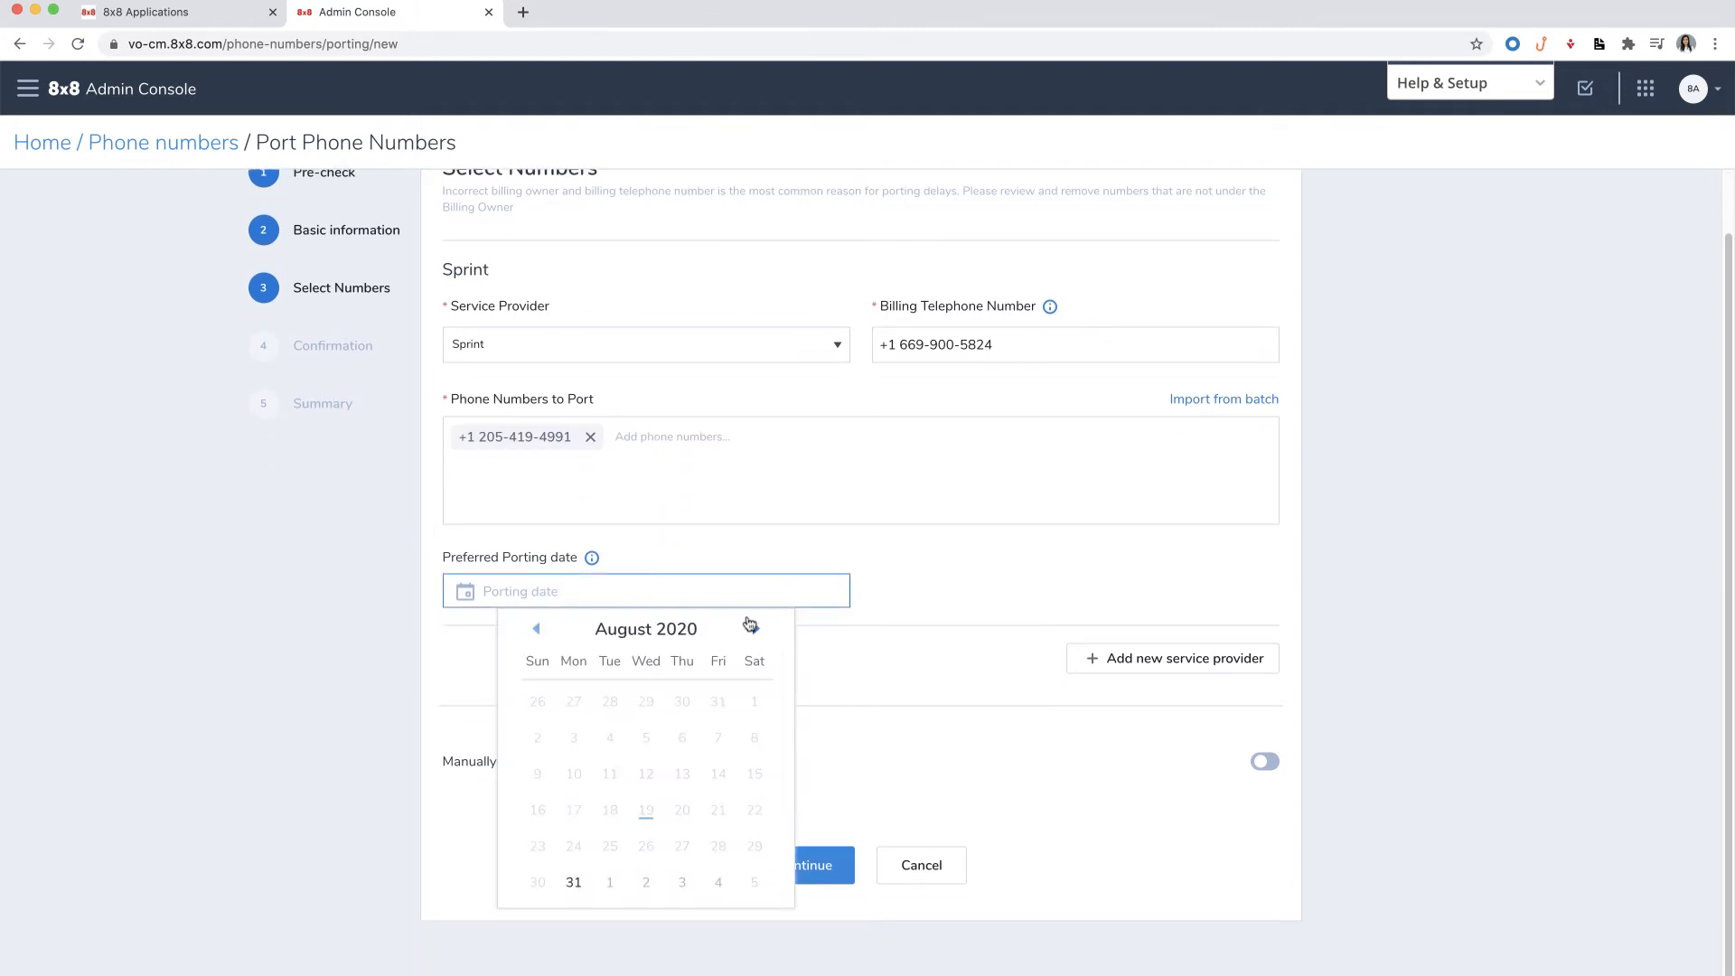
{"action": "left_click", "coordinate": [681, 882]}
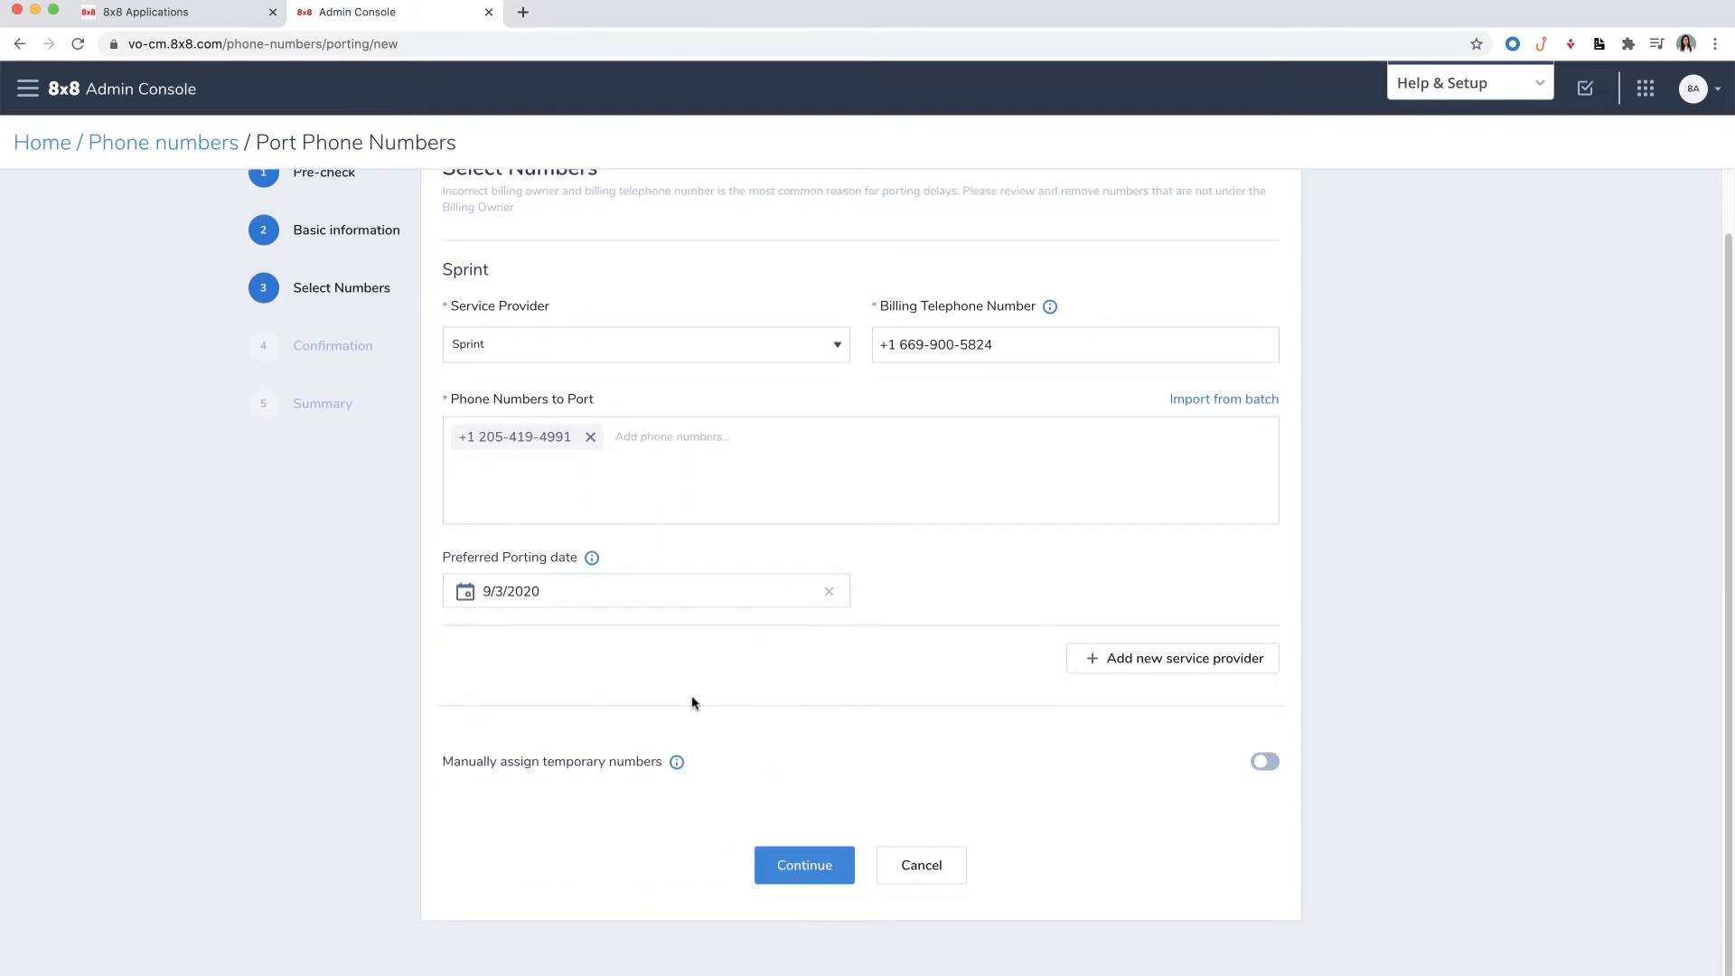
{"action": "left_click", "coordinate": [1263, 761]}
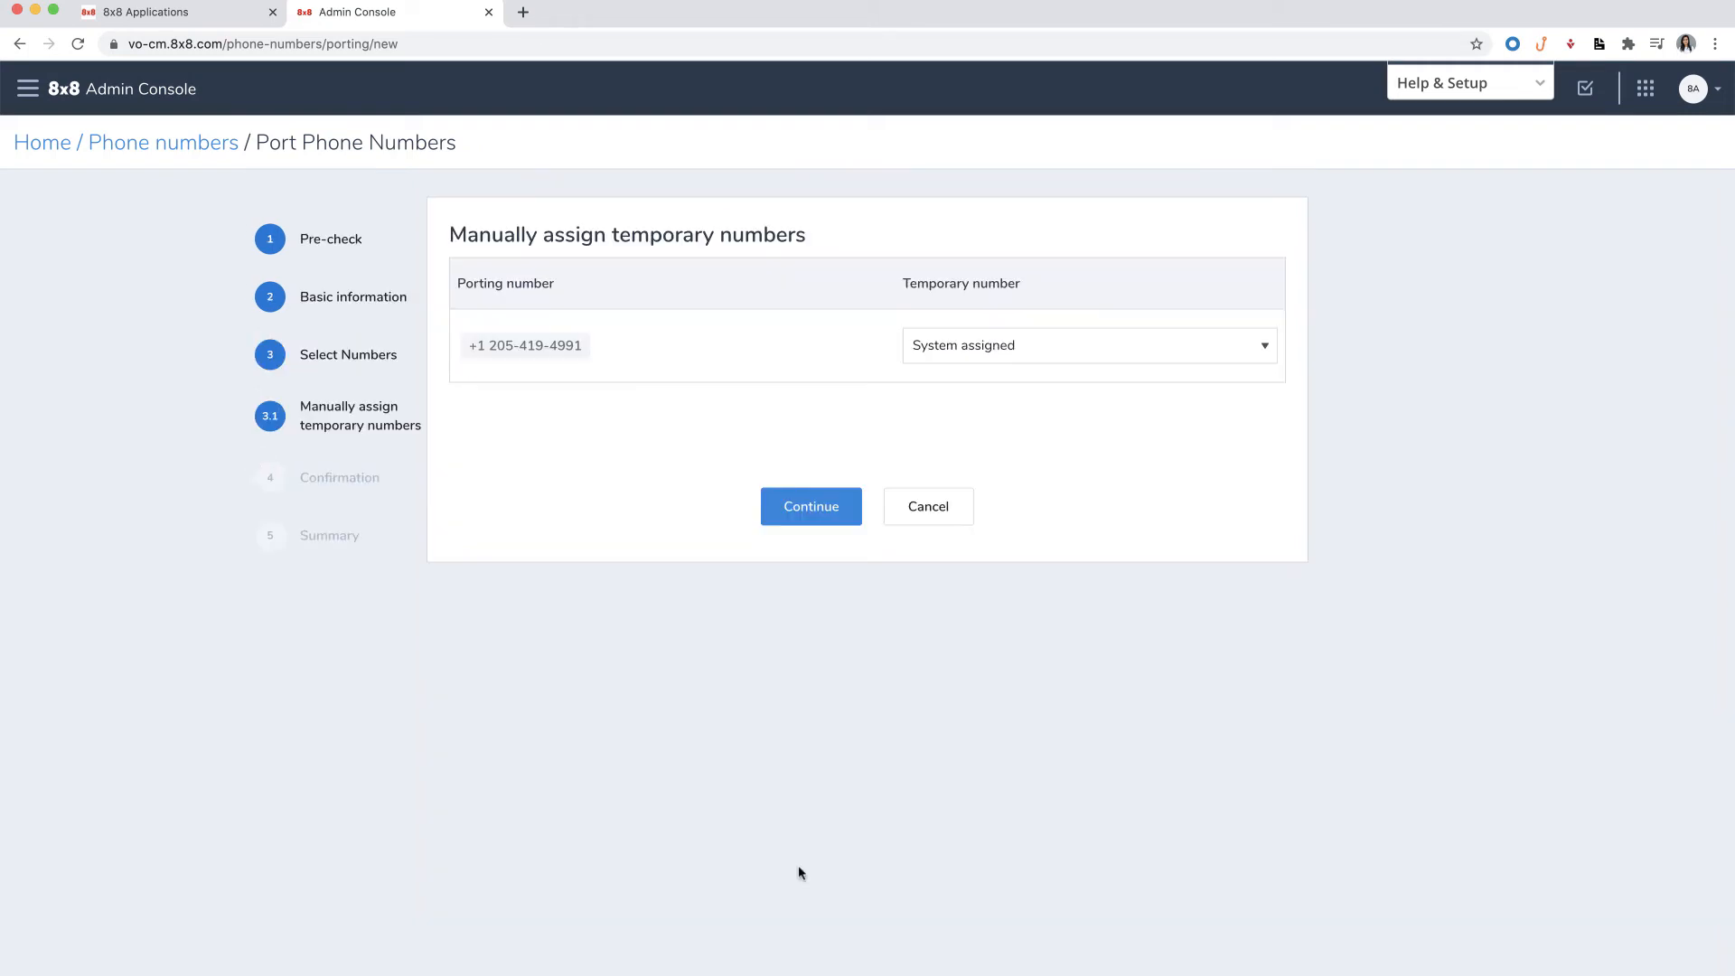
Keep the system-assigned temporary number and continue to the Confirmation step
{"action": "left_click", "coordinate": [1088, 343]}
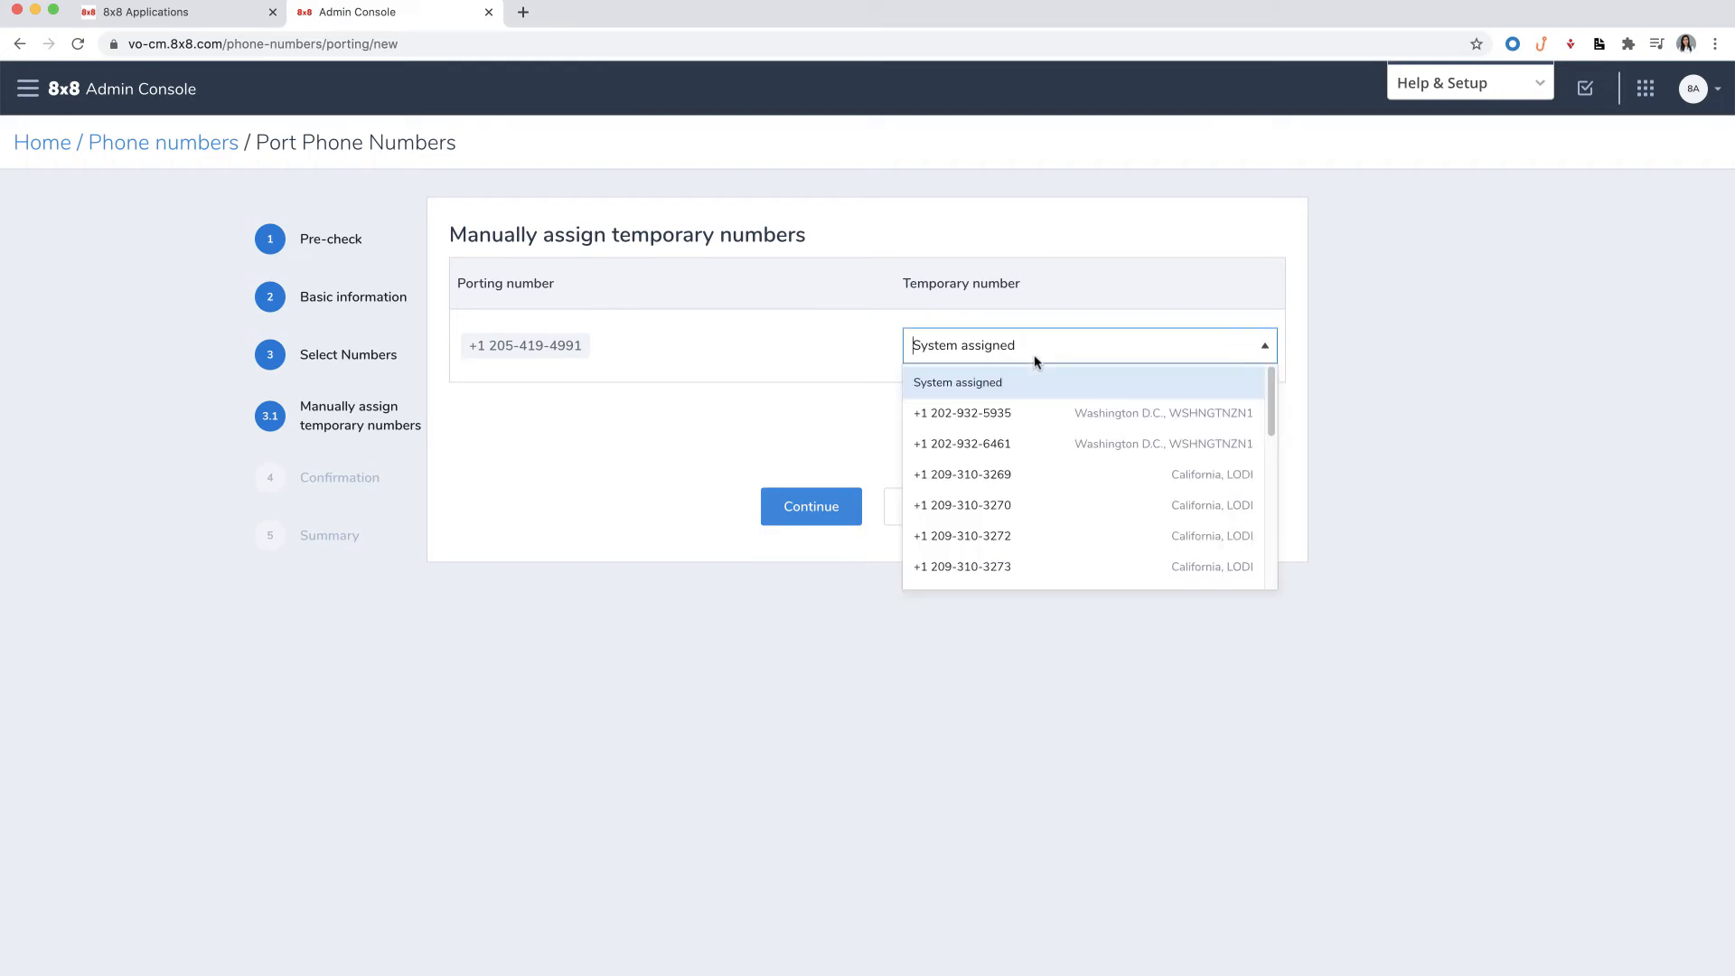
{"action": "left_click", "coordinate": [809, 506]}
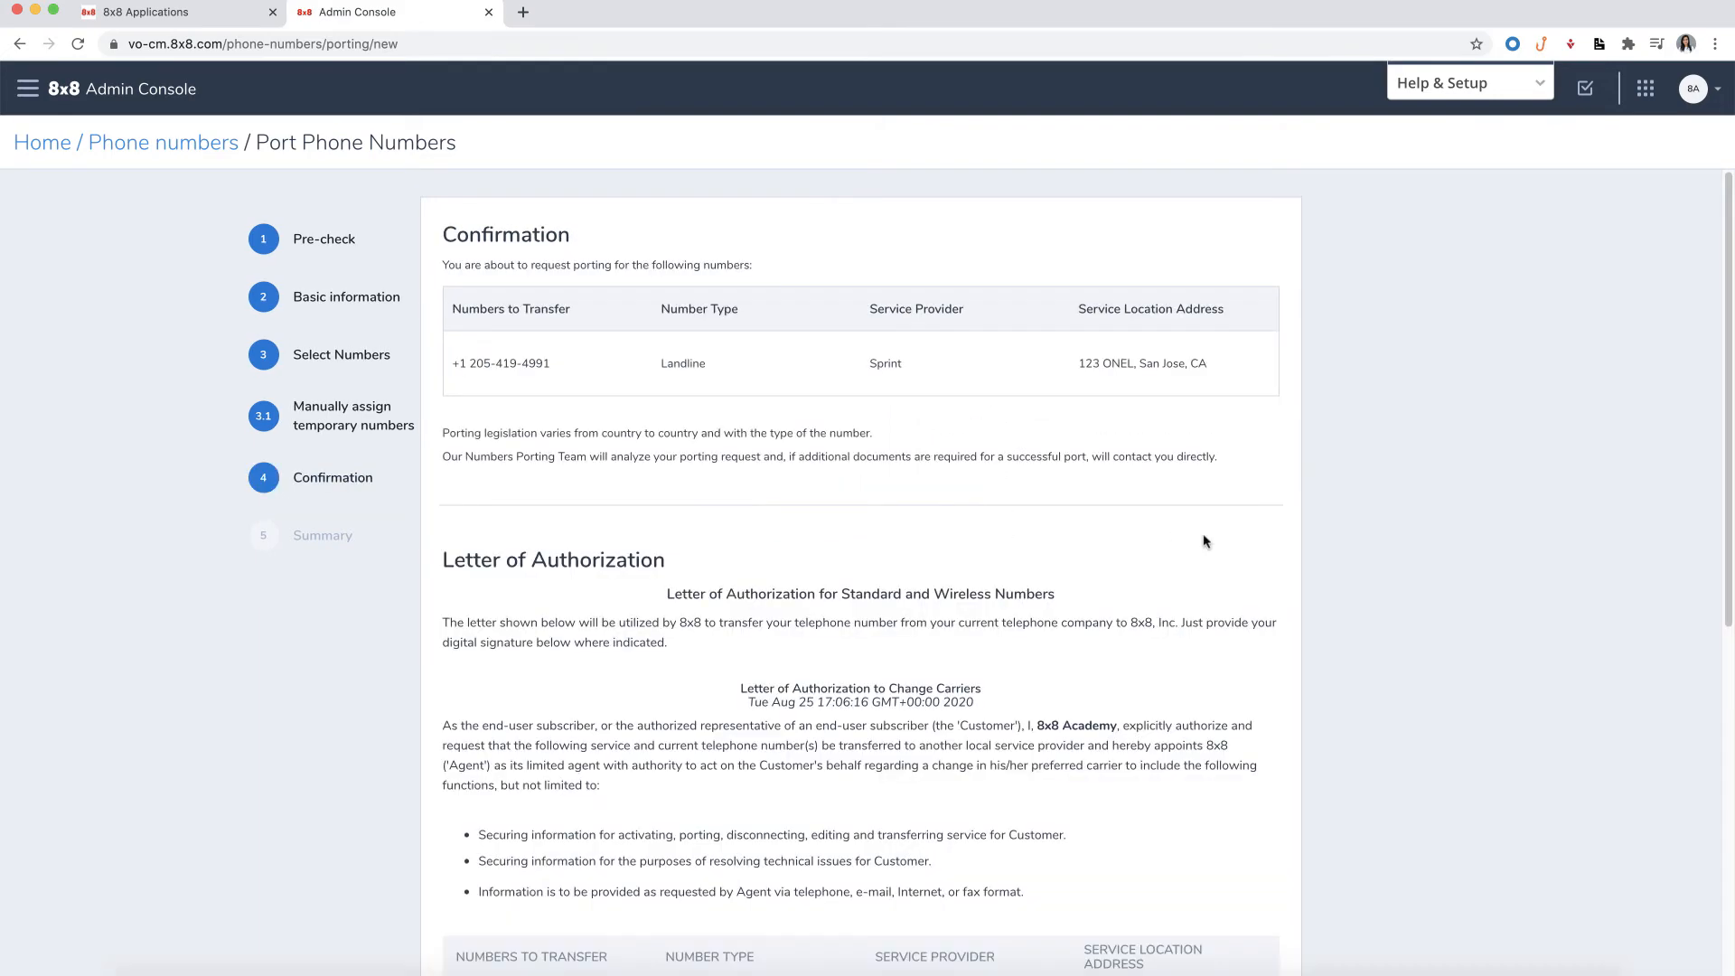
Consent to the electronic signature as John Smith and agree to submit the porting request
{"action": "scroll", "scroll_direction": "down", "scroll_amount": 3}
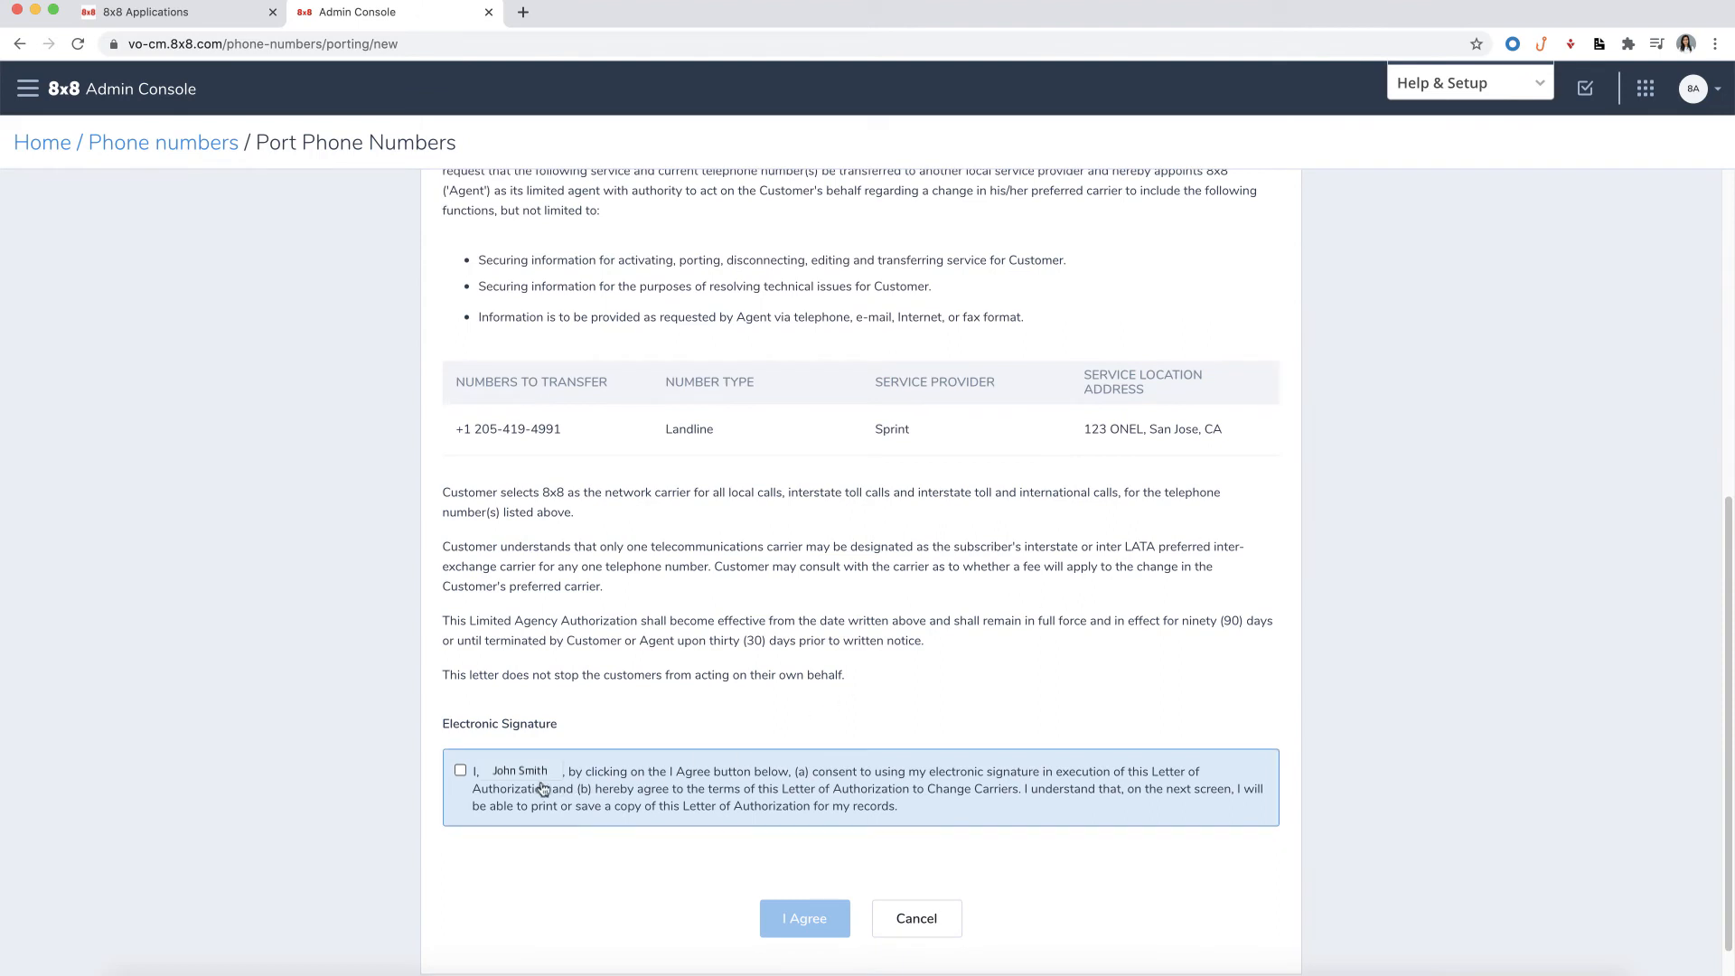
{"action": "left_click", "coordinate": [461, 769]}
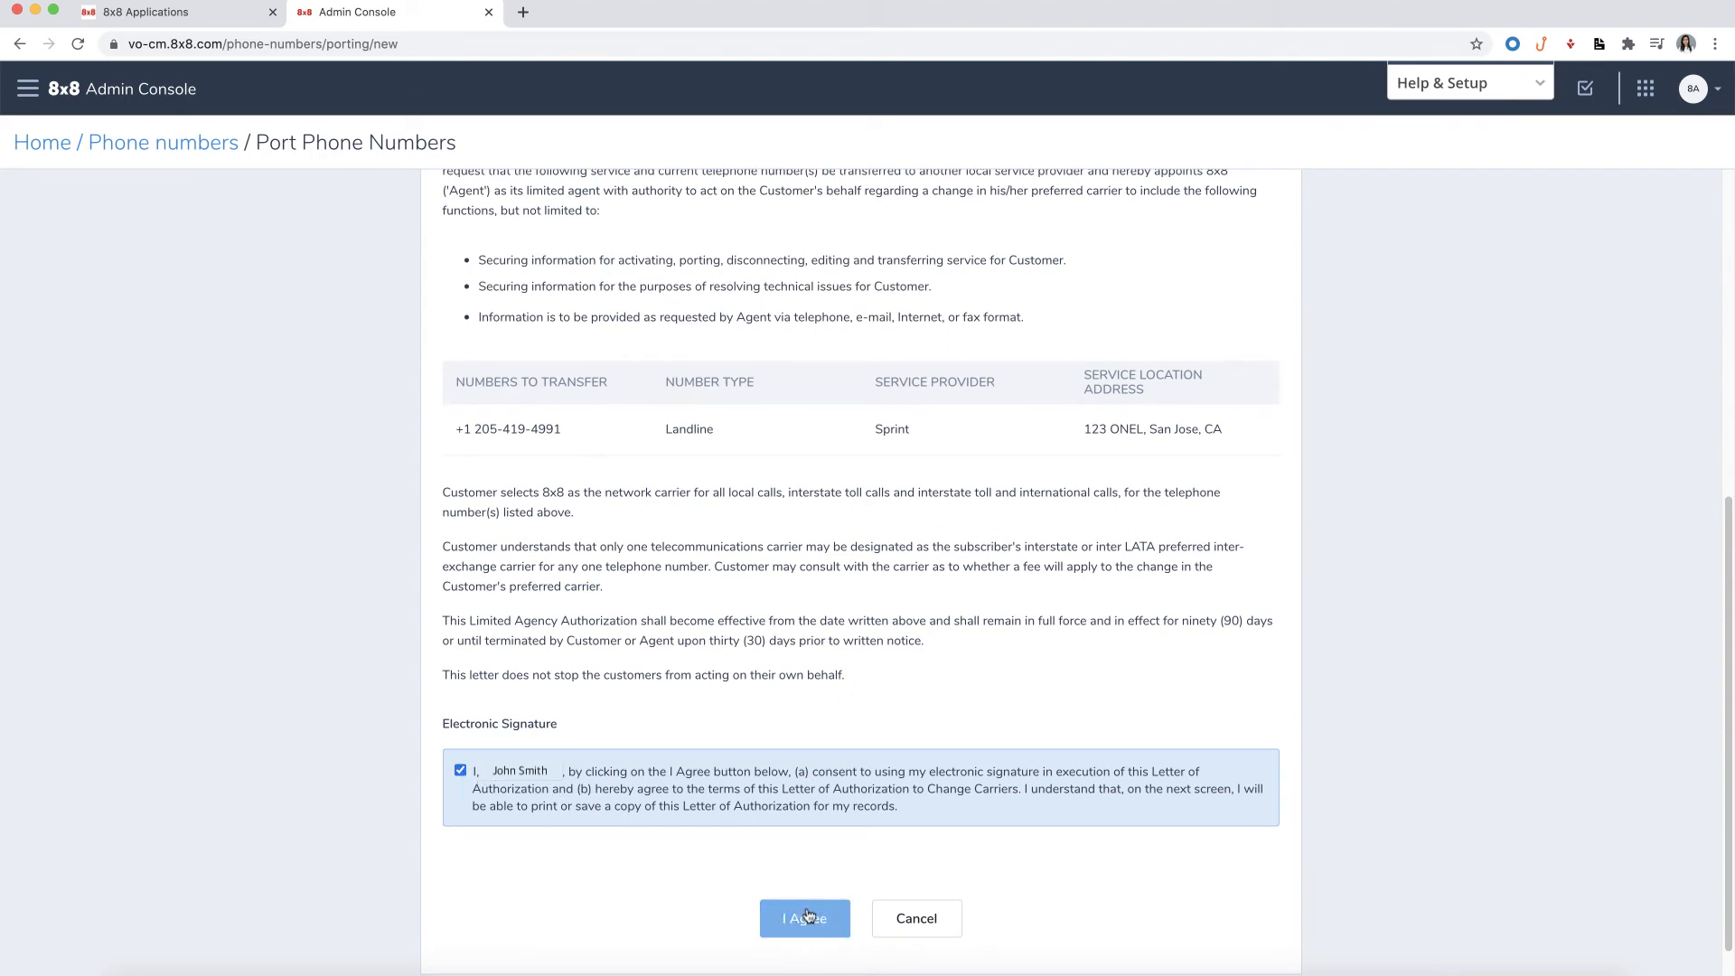
{"action": "left_click", "coordinate": [804, 918]}
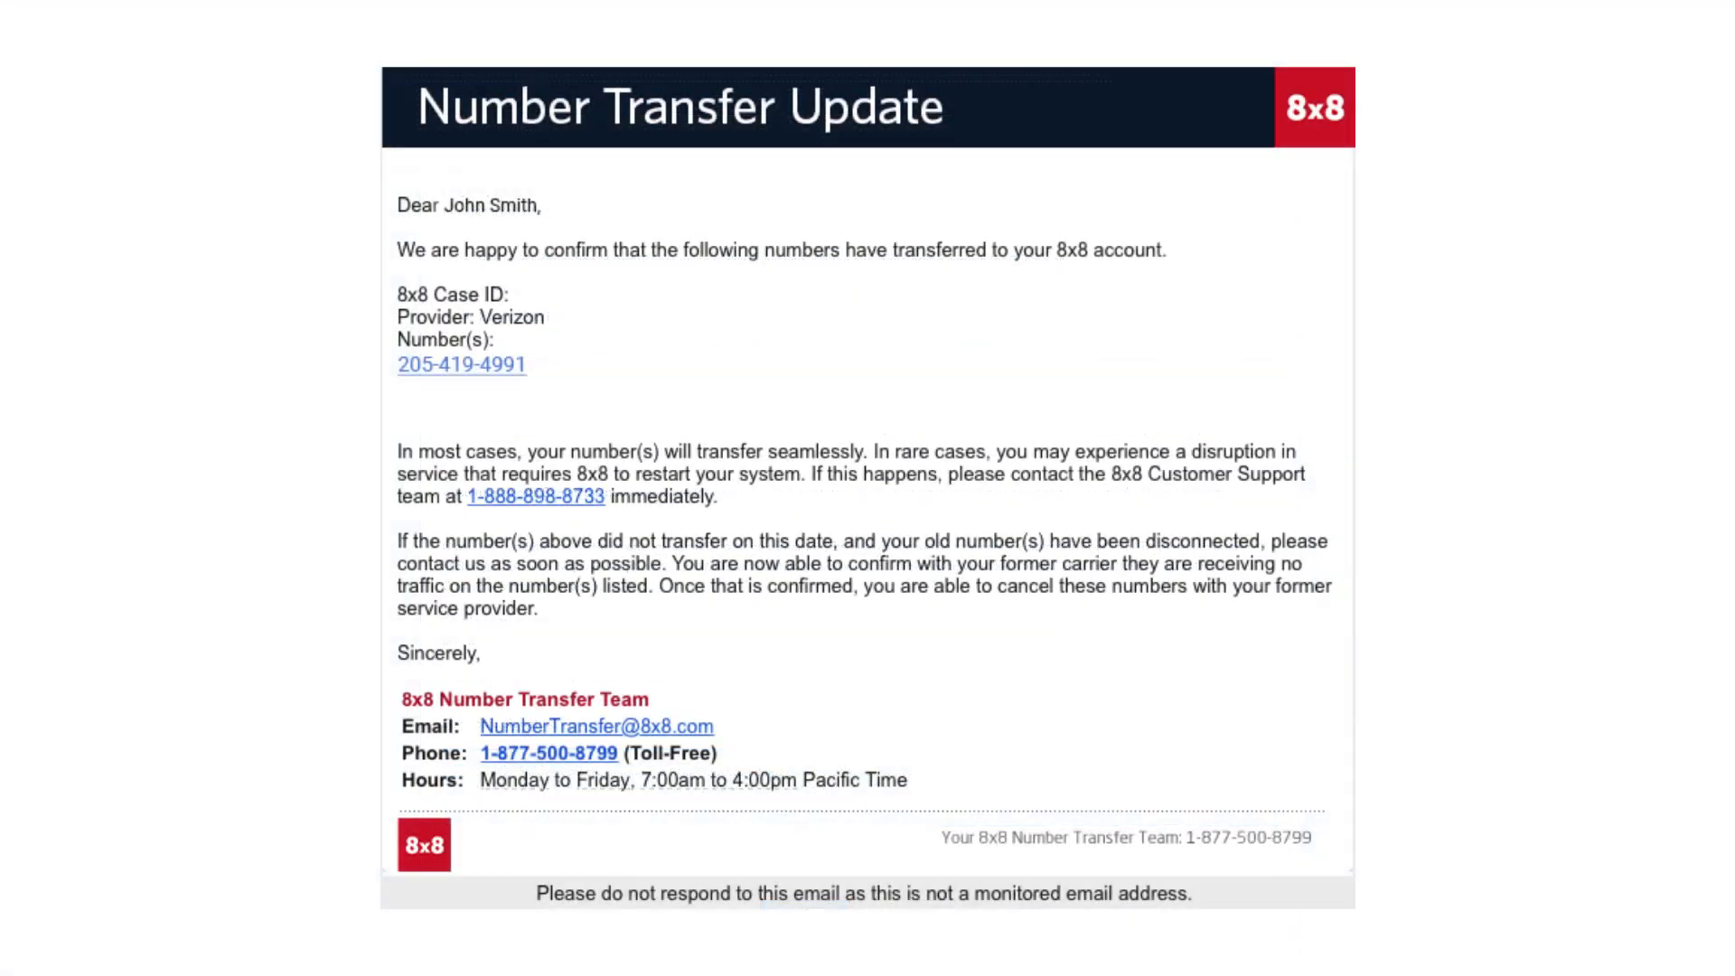